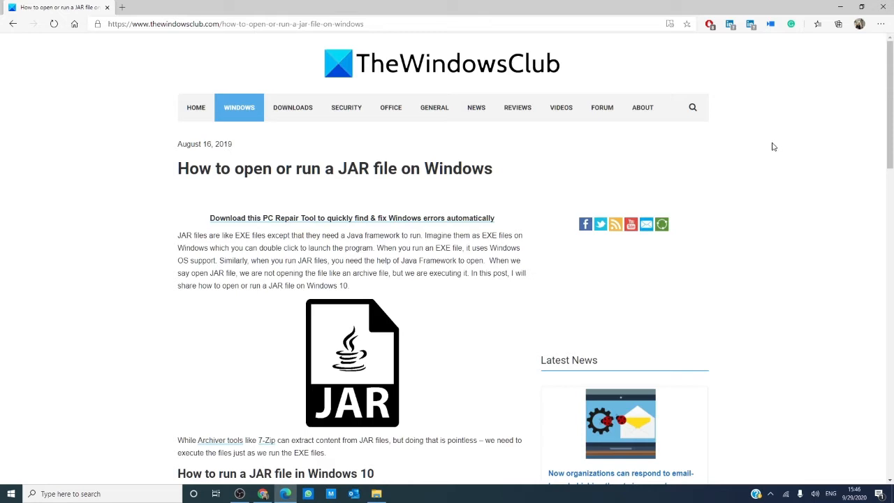
Step: Finish reading TheWindowsClub's JAR article, then minimize Microsoft Edge to reveal the desktop
click(376, 494)
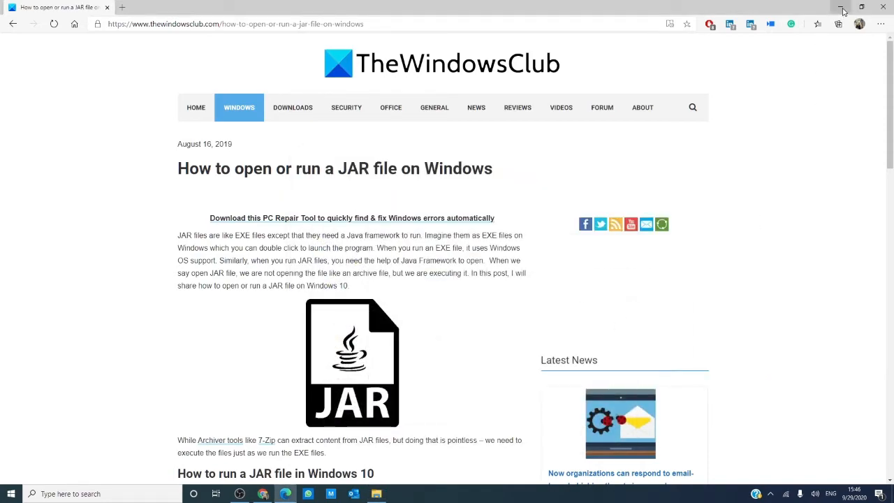
click(842, 10)
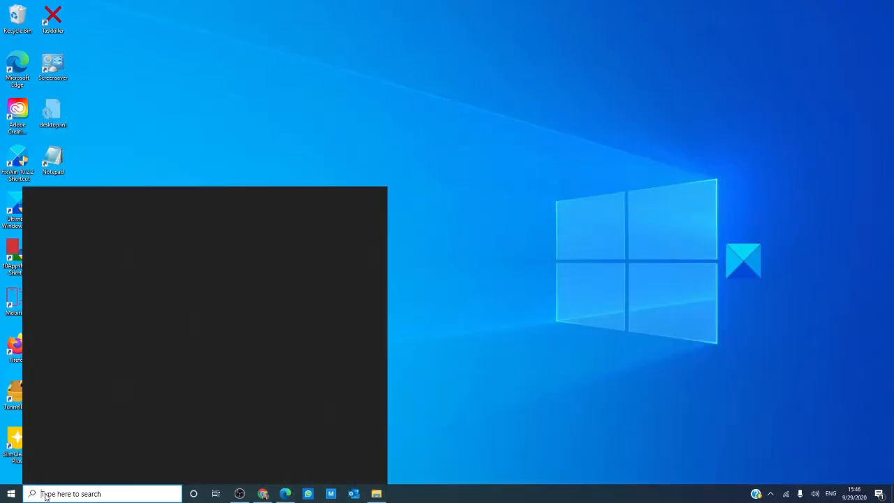
Step: Launch Command Prompt from Windows search and enter jar -jar at the prompt
text(Command Prompt)
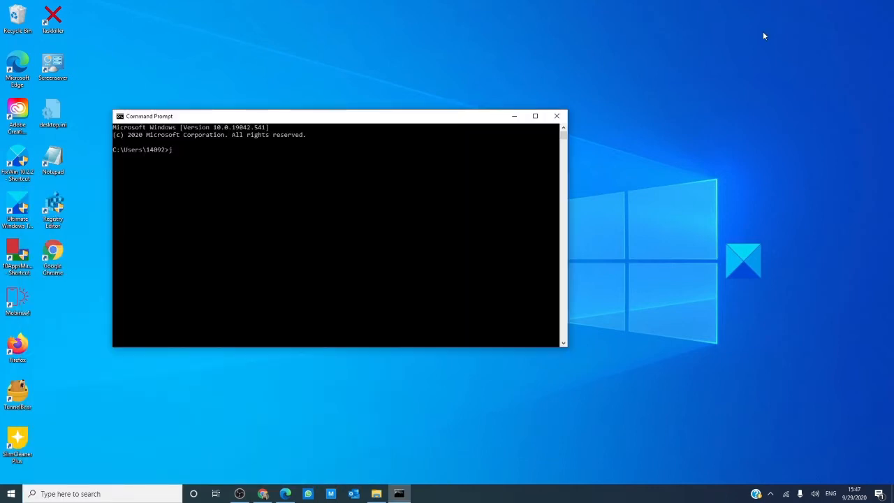
text(ar -)
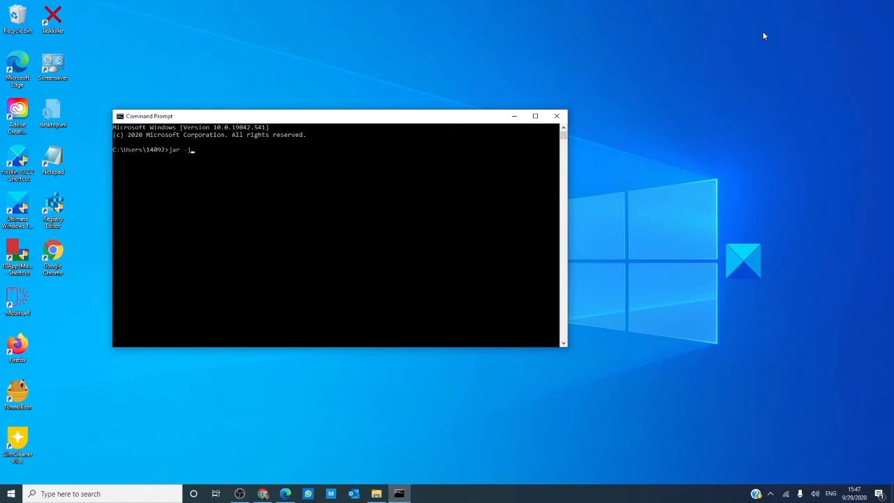
text(ar)
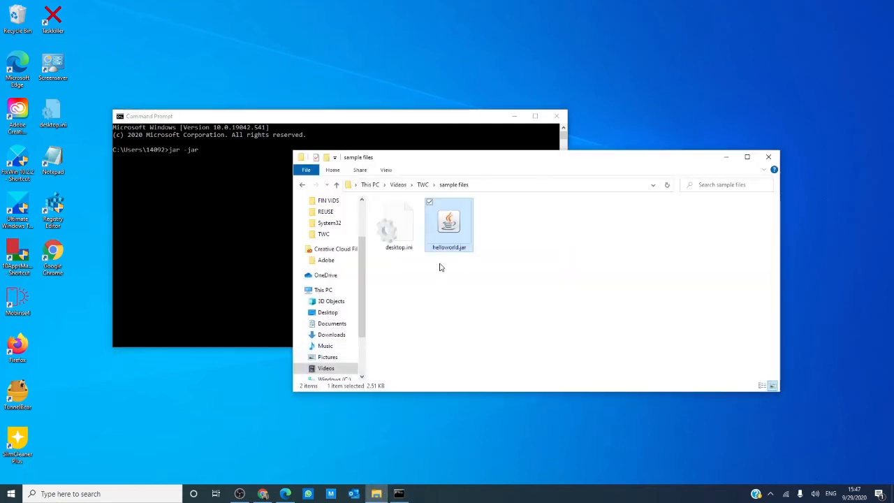
mouse_move(200, 153)
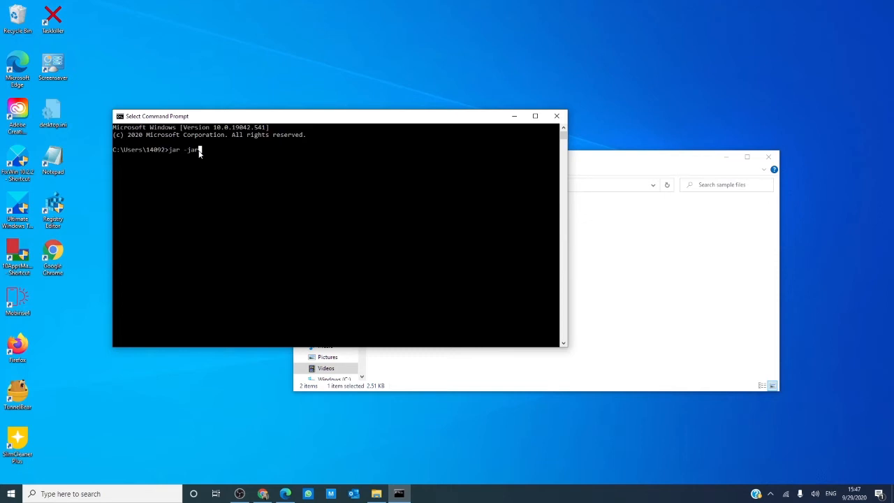
Step: Extend the prompt line to read jar -jar helloworld.jar
text(hellowo)
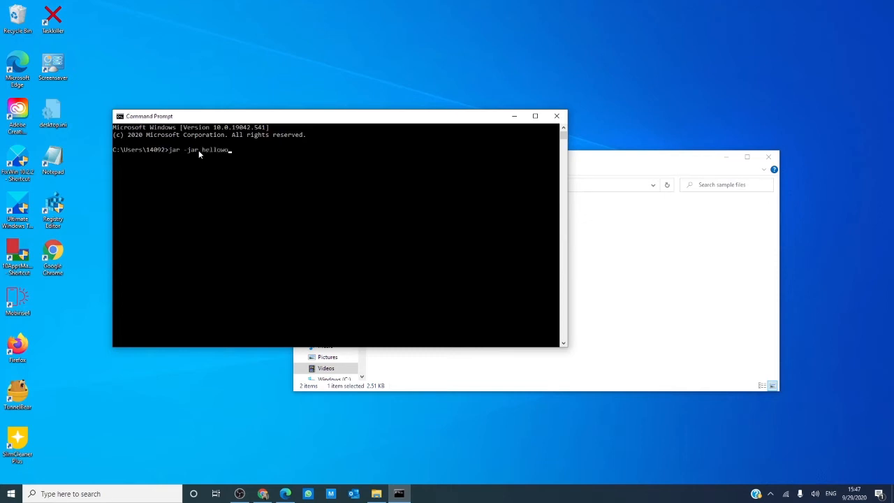
text(rld.)
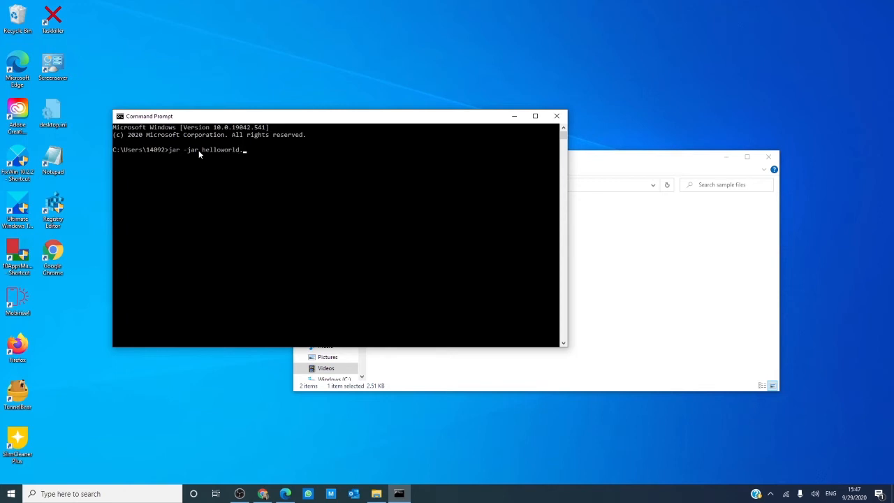
text(jar)
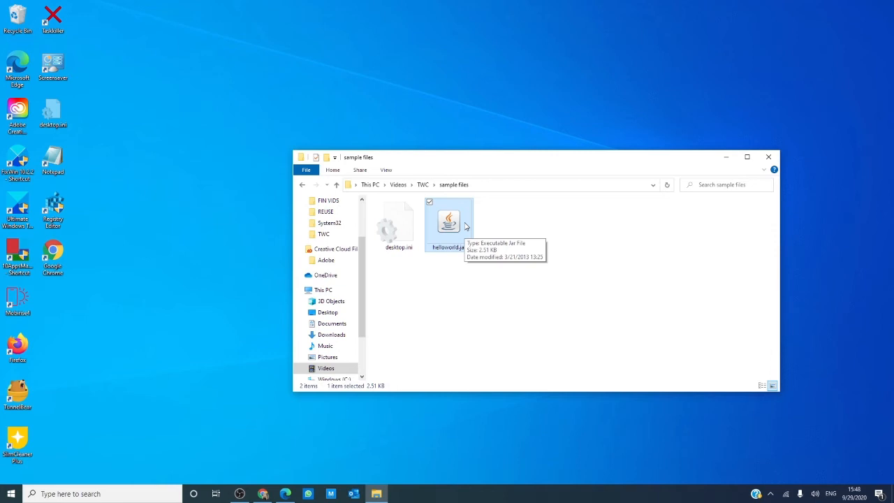
Step: Use Open with on helloworld.jar in File Explorer to choose its app
right_click(450, 224)
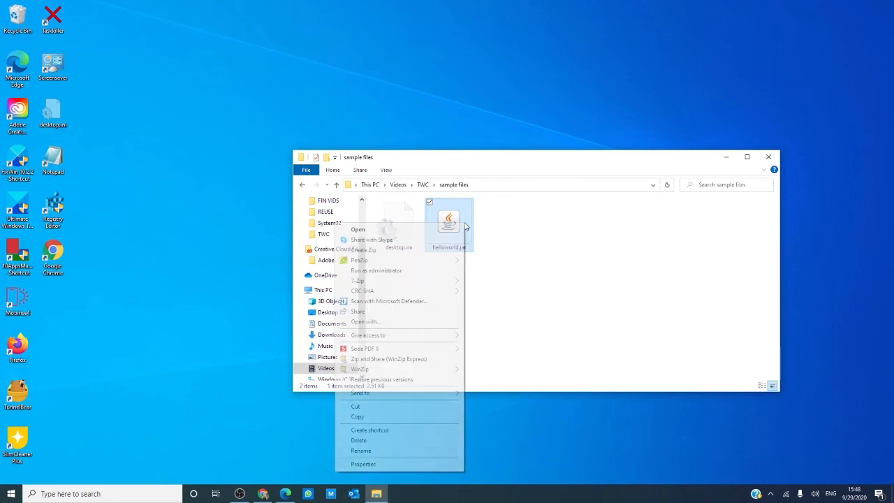
click(450, 327)
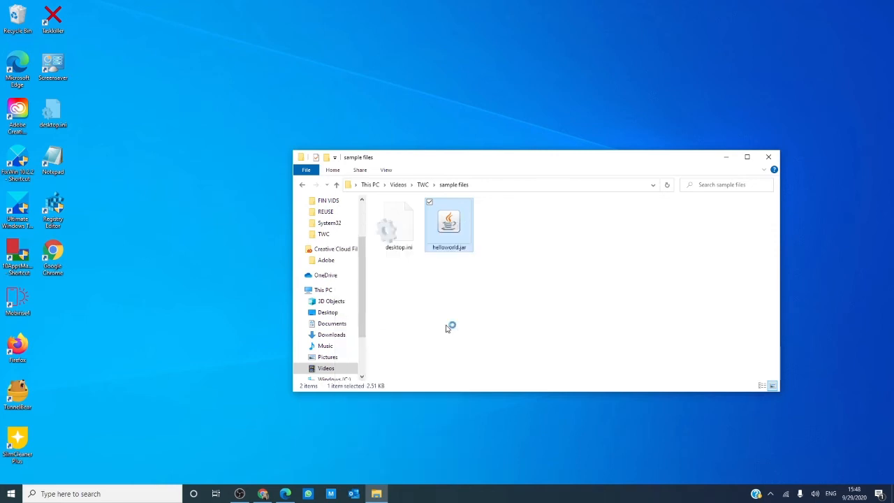
double_click(450, 221)
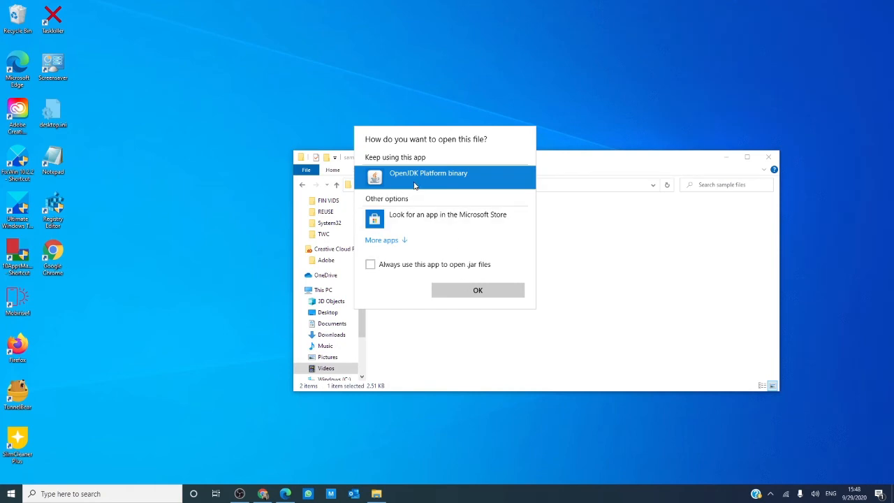
mouse_move(617, 253)
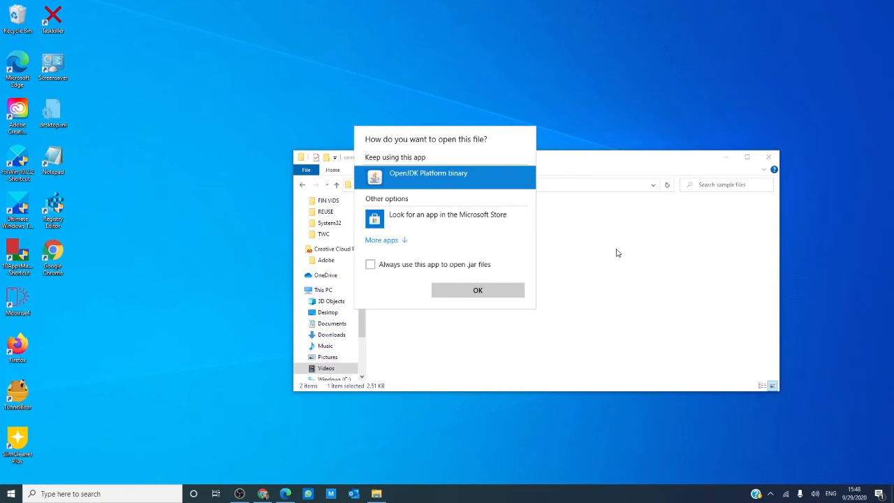
Step: From More apps, set OpenJDK Platform binary to always open .jar files
click(381, 240)
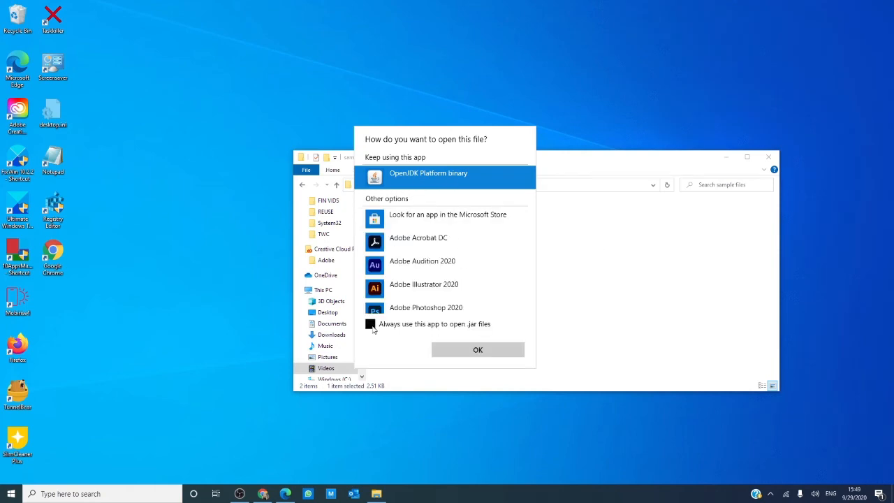
click(371, 325)
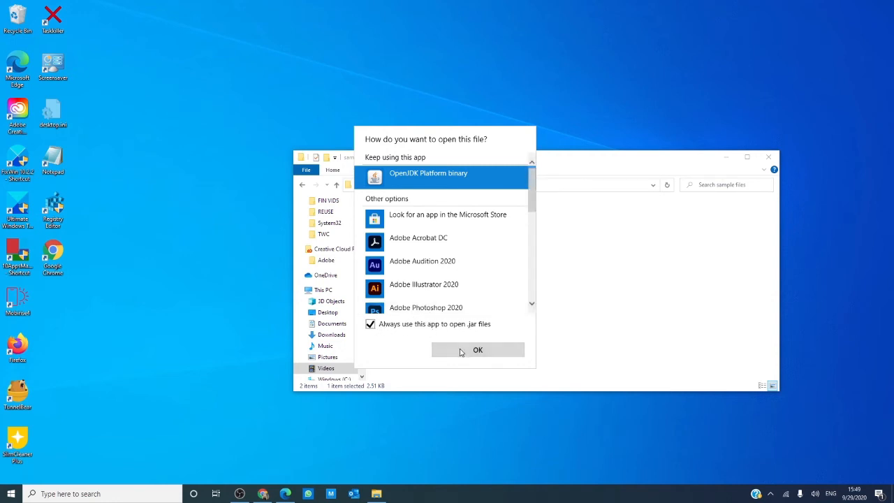
click(478, 349)
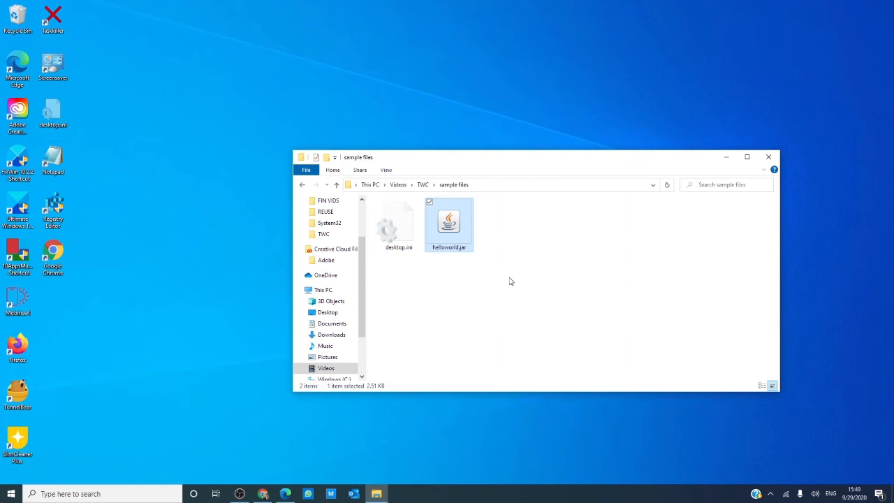
mouse_move(459, 257)
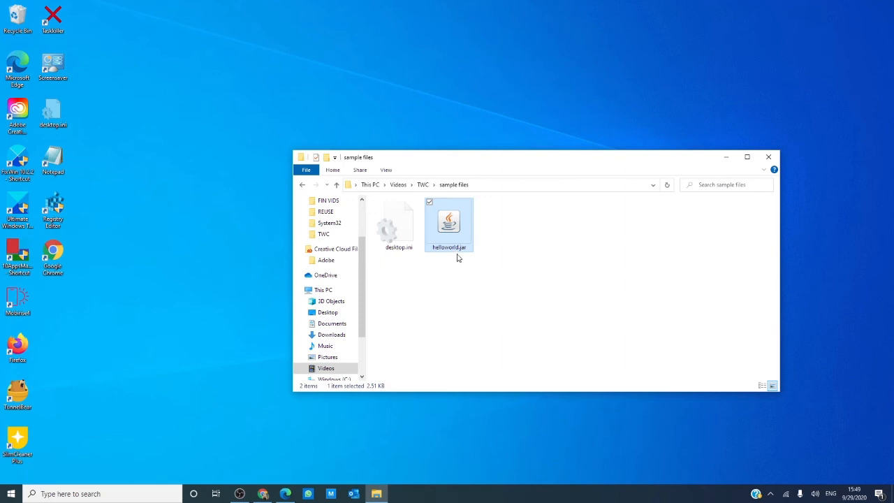